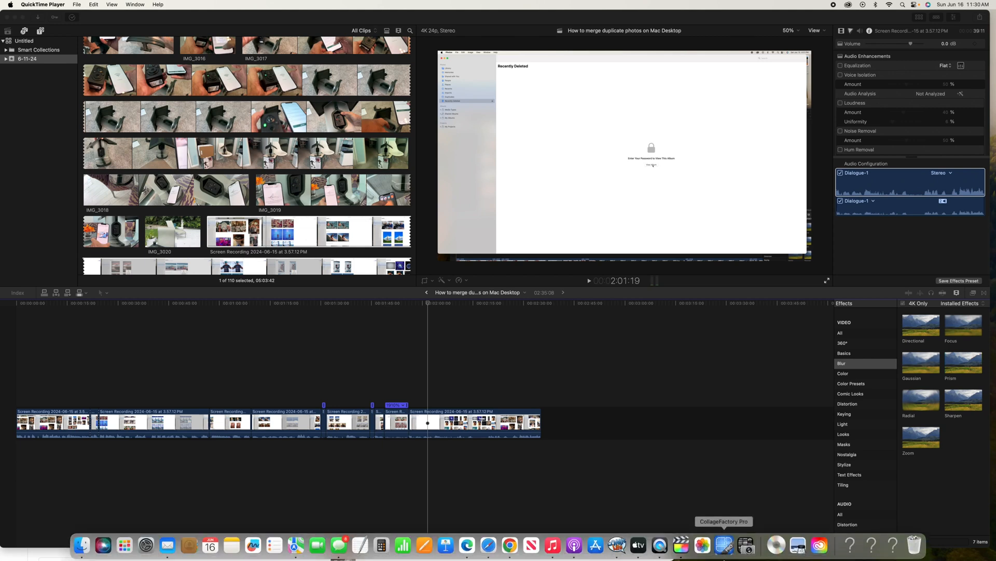
pyautogui.moveTo(703, 545)
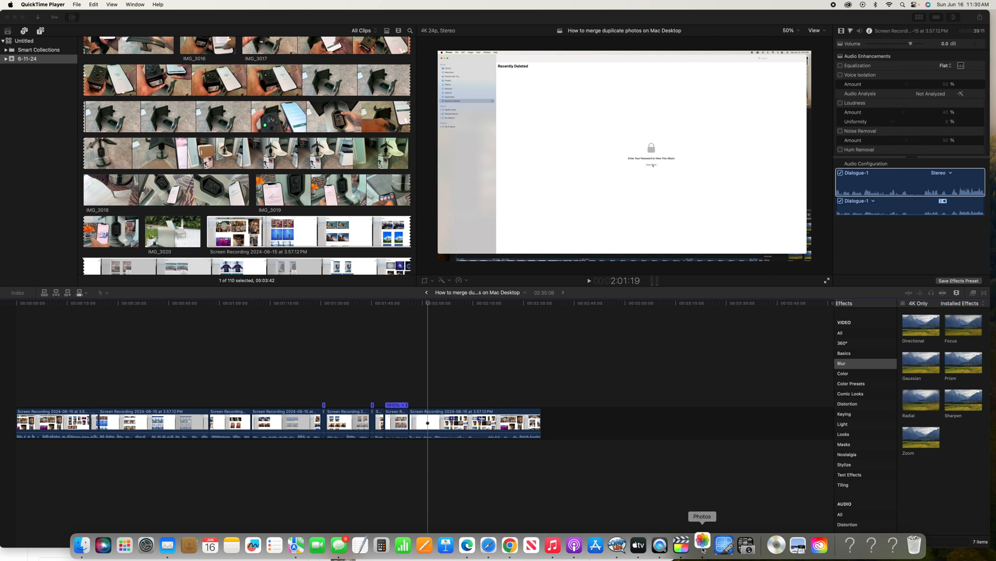
# Scroll the All Photos library back through older shots to reach May 2022.
pyautogui.click(702, 545)
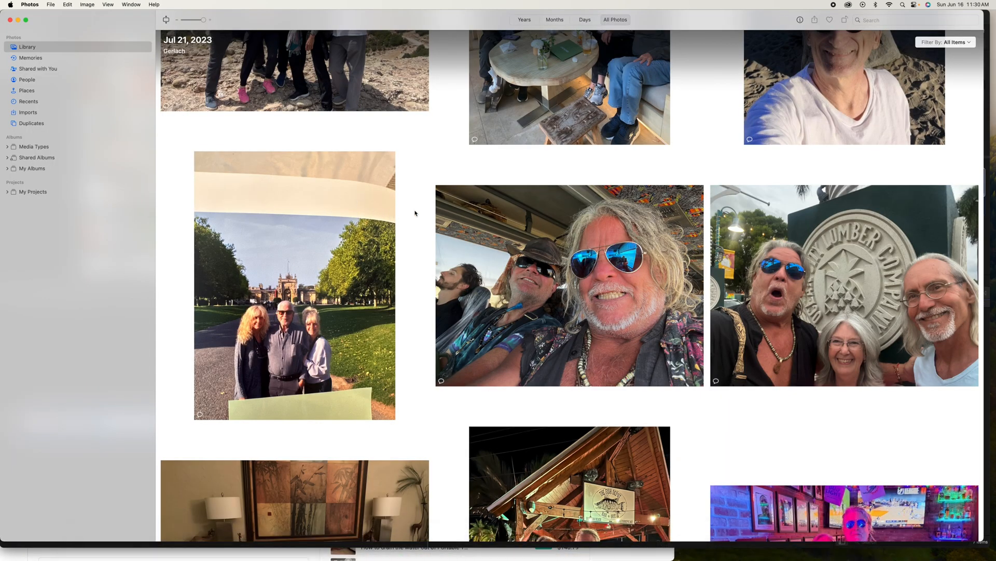
pyautogui.moveTo(563, 189)
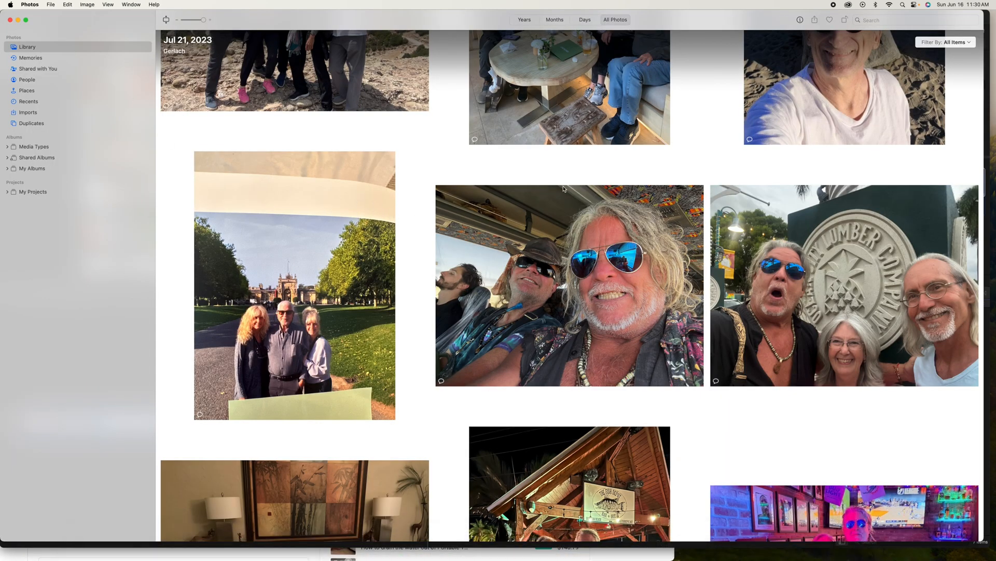
pyautogui.scroll(-3)
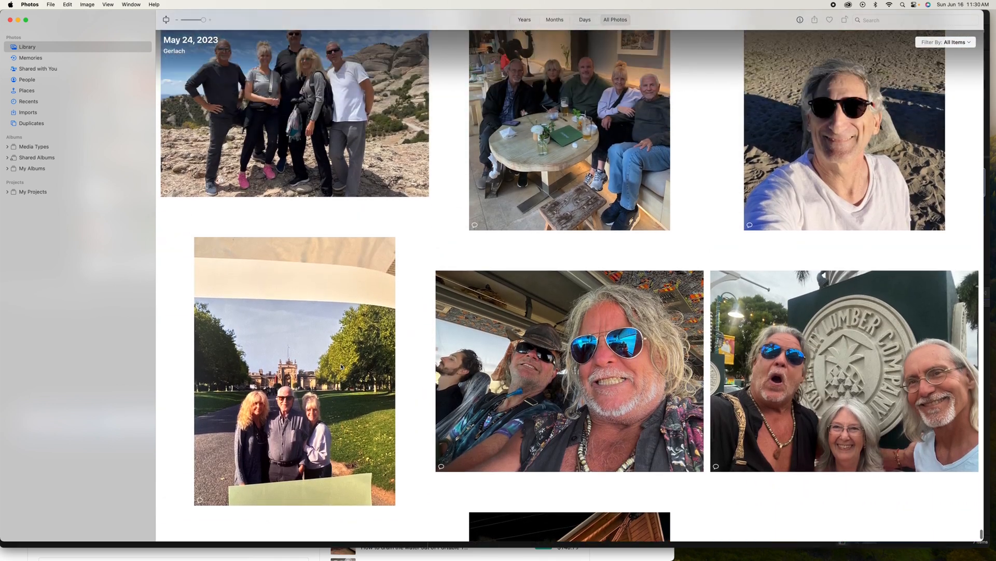
pyautogui.scroll(-3)
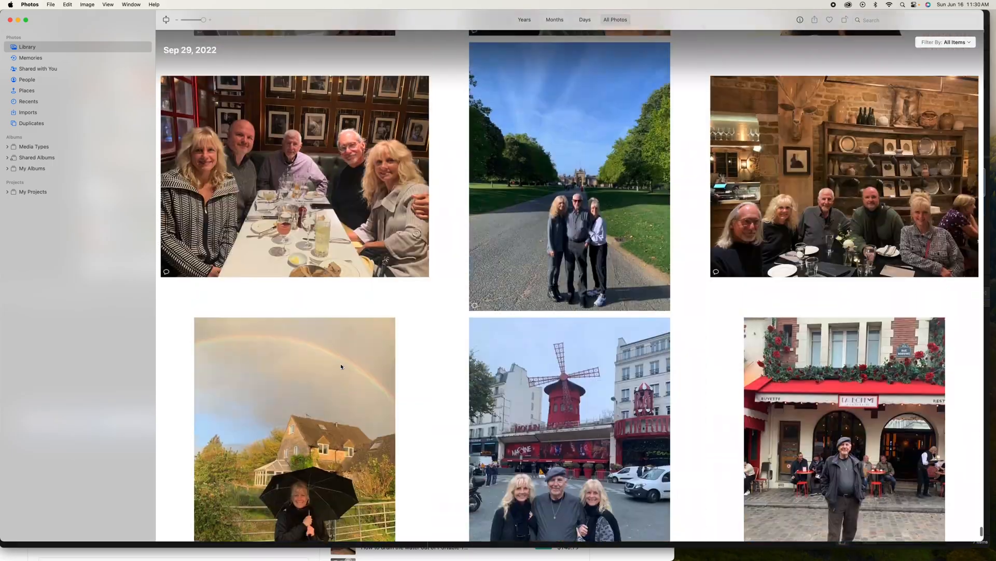
pyautogui.scroll(-3)
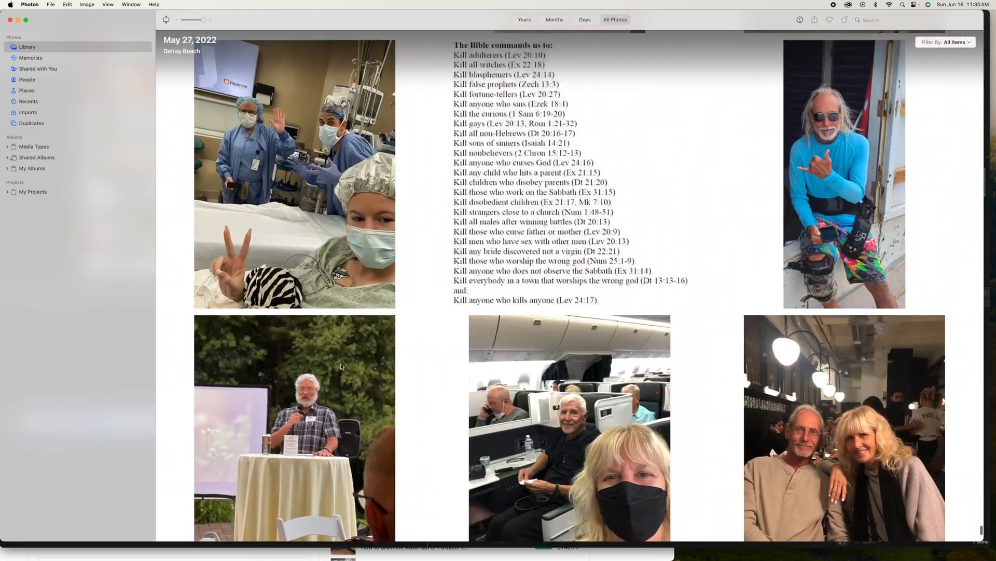